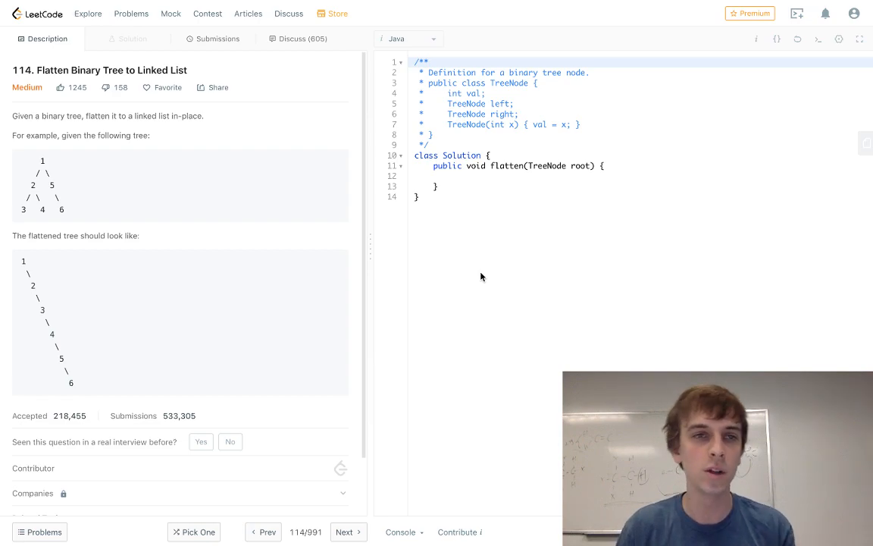
{"action": "mouse_move", "coordinate": [486, 255]}
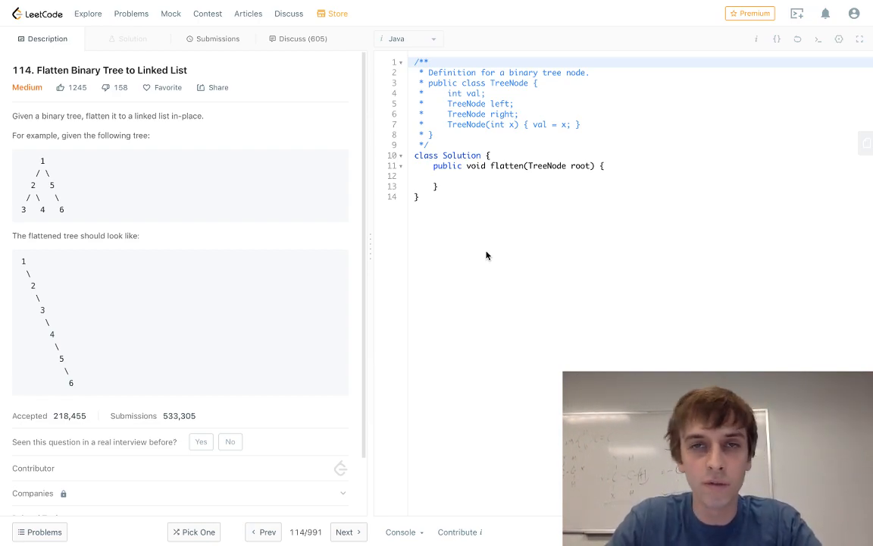
{"action": "mouse_move", "coordinate": [113, 102]}
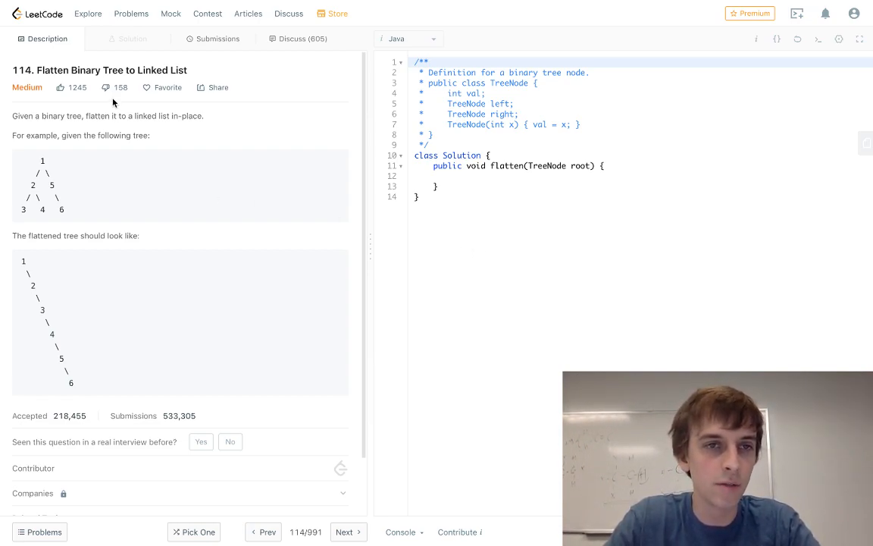
{"action": "mouse_move", "coordinate": [195, 103]}
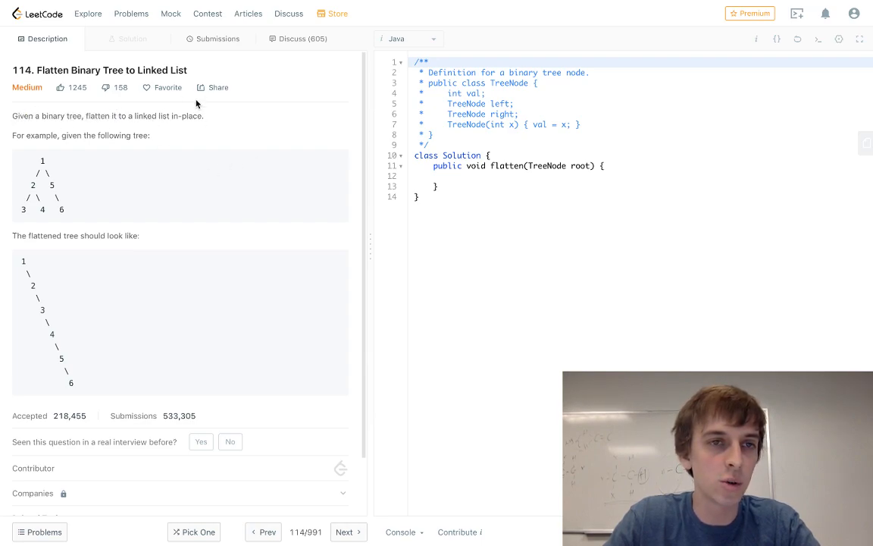
{"action": "mouse_move", "coordinate": [28, 147]}
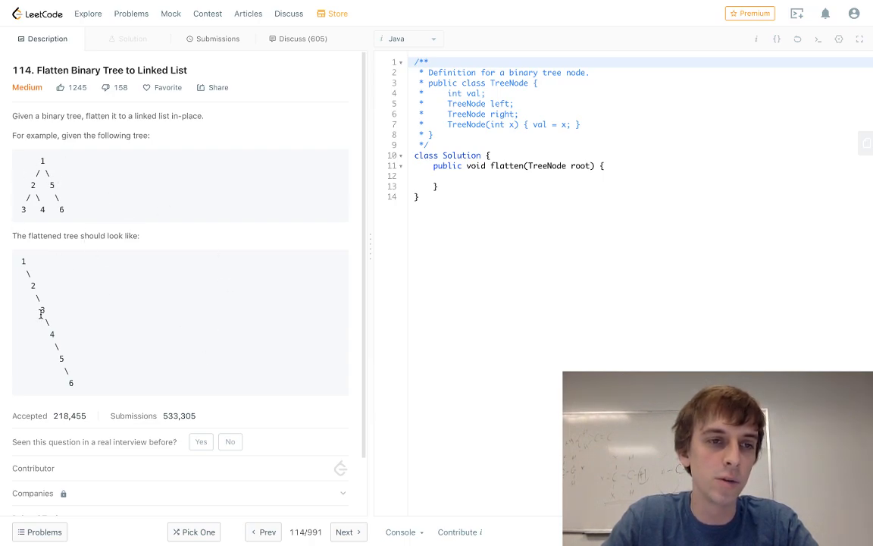
{"action": "mouse_move", "coordinate": [224, 188]}
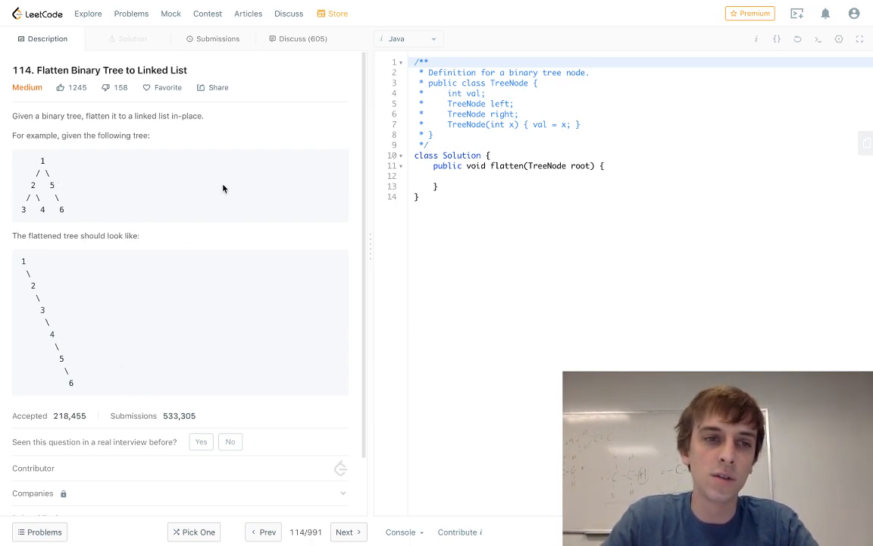
{"action": "mouse_move", "coordinate": [77, 243]}
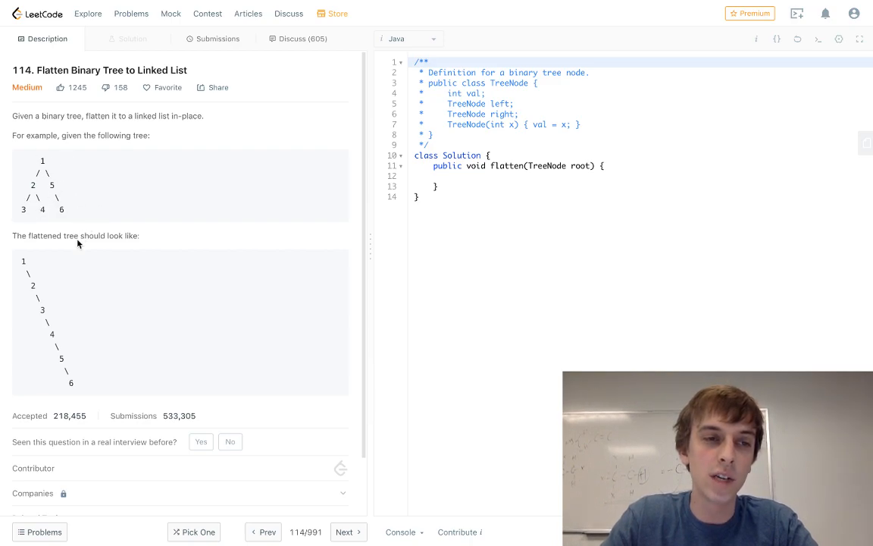
{"action": "mouse_move", "coordinate": [103, 264]}
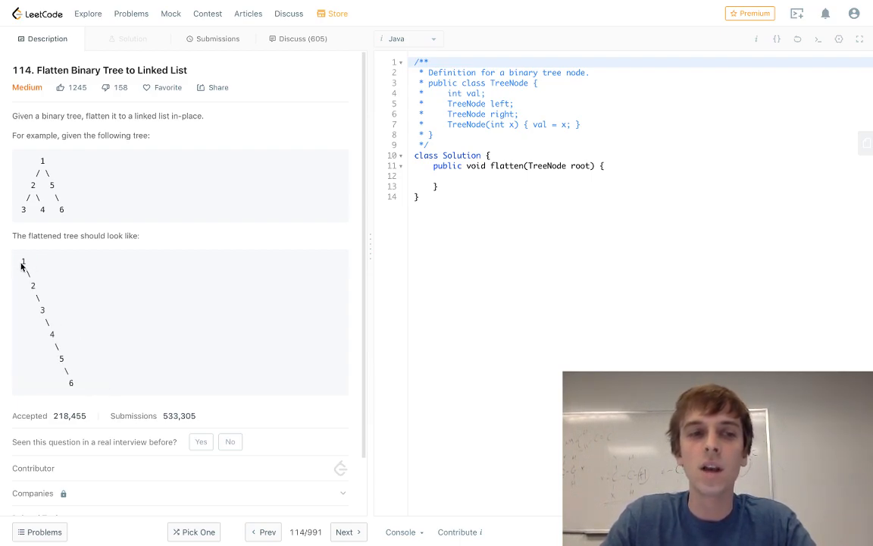
{"action": "mouse_move", "coordinate": [66, 357]}
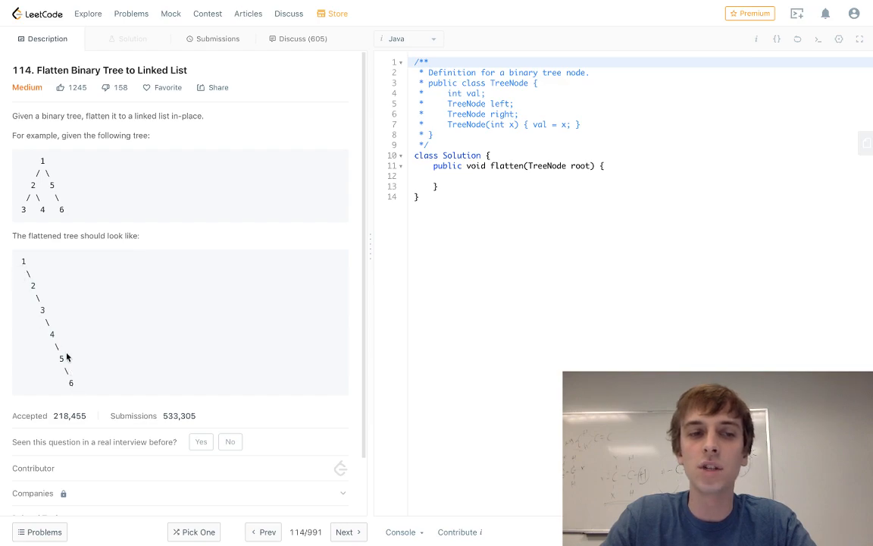
{"action": "mouse_move", "coordinate": [34, 290]}
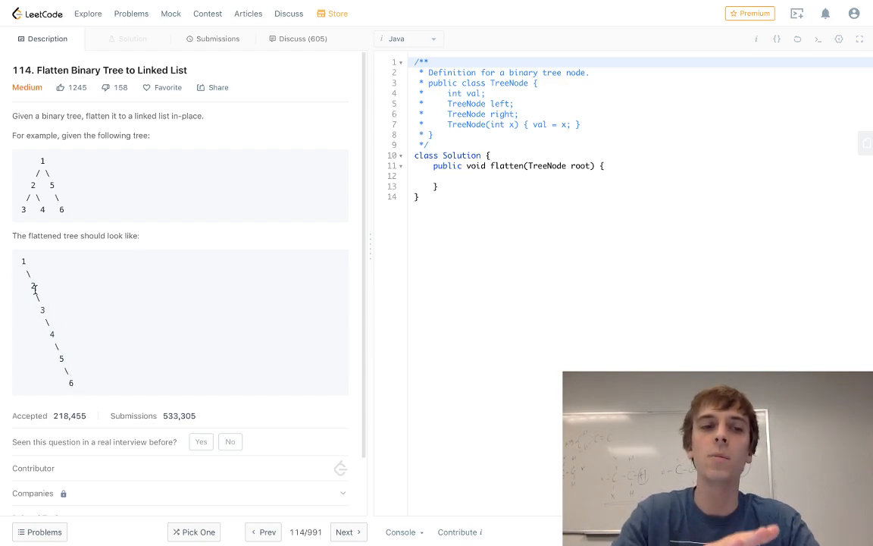
{"action": "mouse_move", "coordinate": [51, 333]}
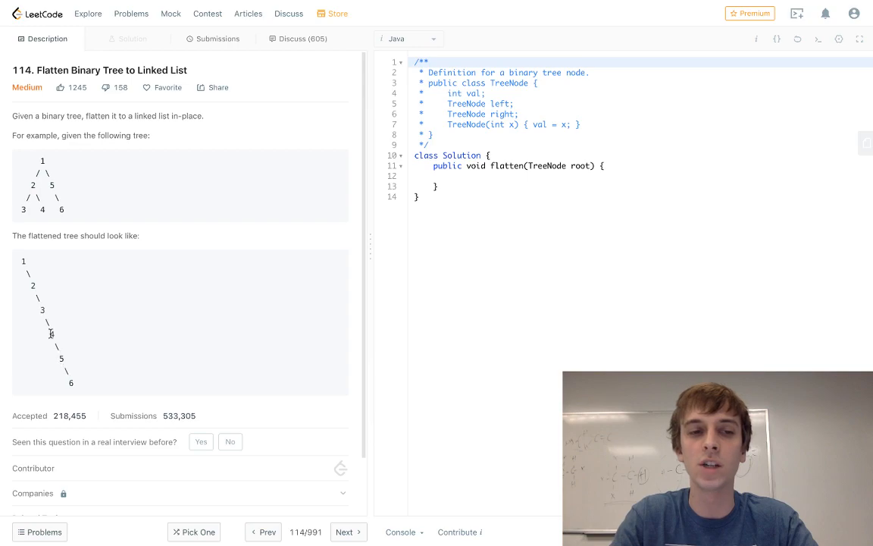
{"action": "mouse_move", "coordinate": [108, 349]}
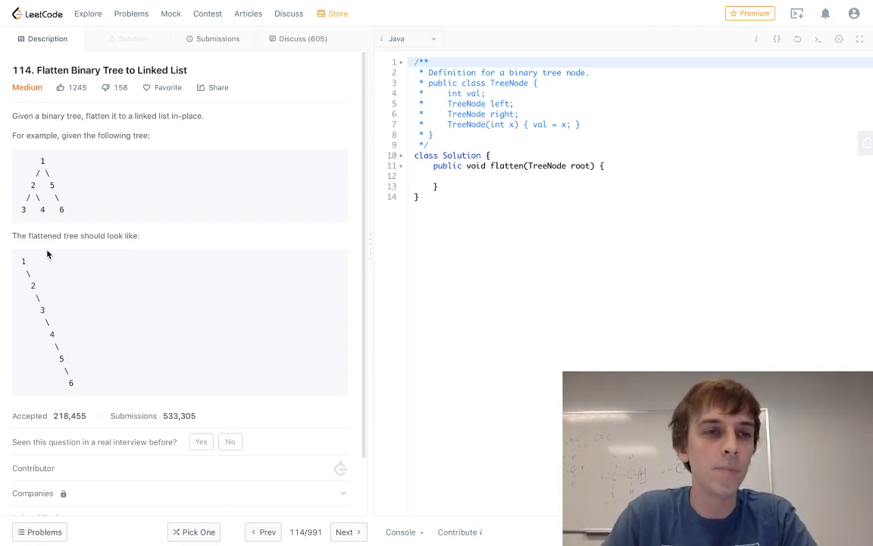
{"action": "mouse_move", "coordinate": [48, 307]}
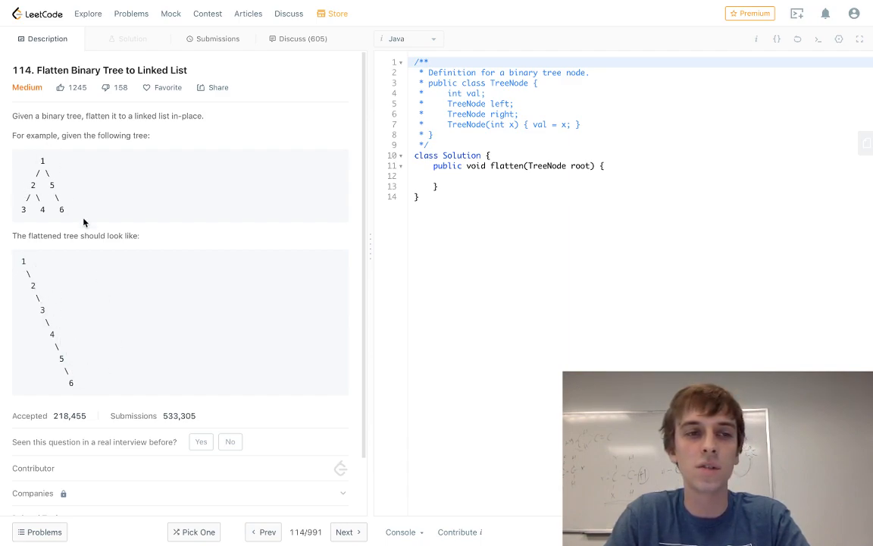
{"action": "mouse_move", "coordinate": [80, 353]}
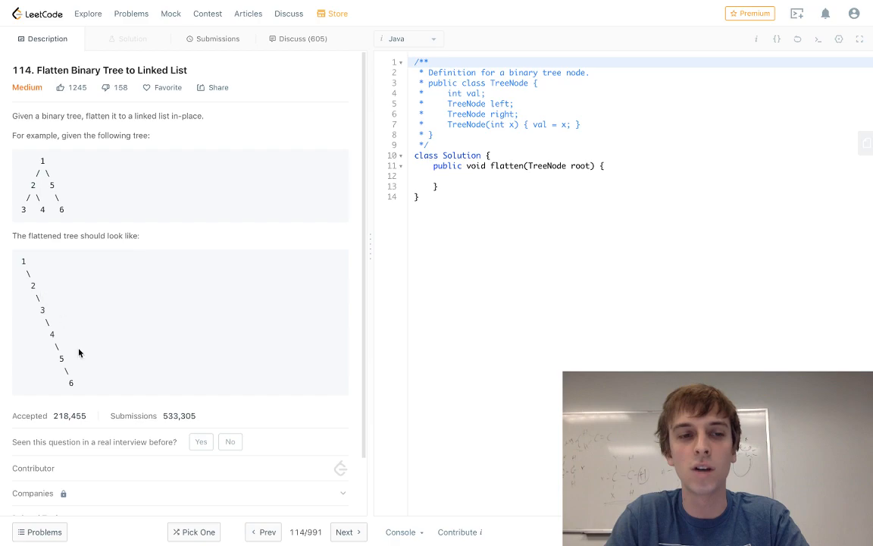
{"action": "mouse_move", "coordinate": [96, 366]}
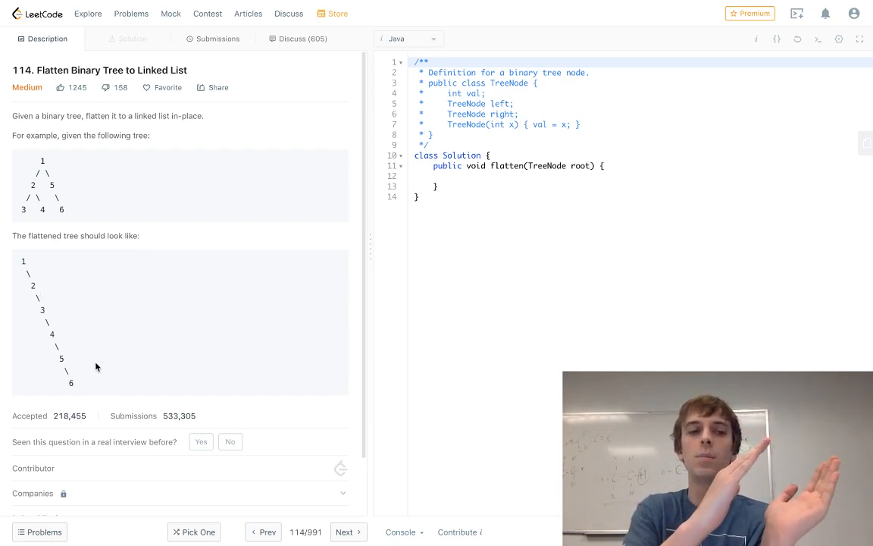
{"action": "mouse_move", "coordinate": [76, 370]}
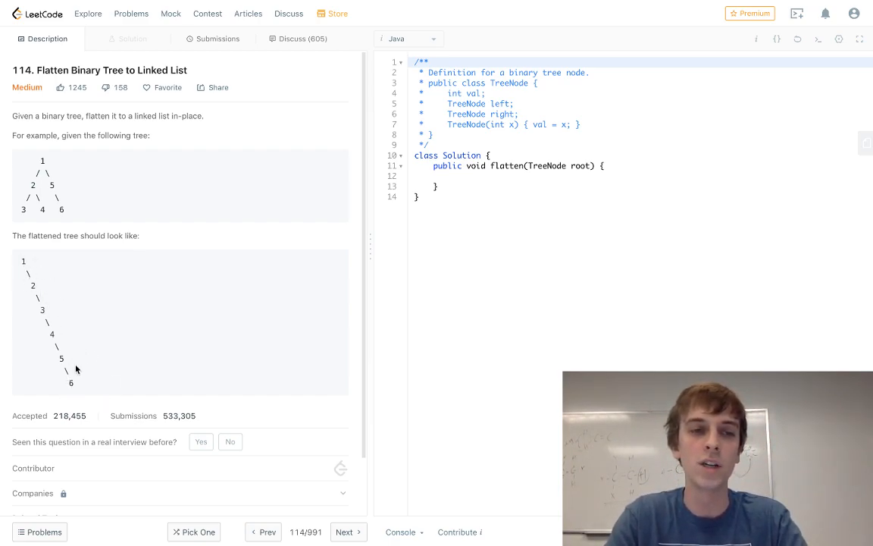
{"action": "mouse_move", "coordinate": [131, 256]}
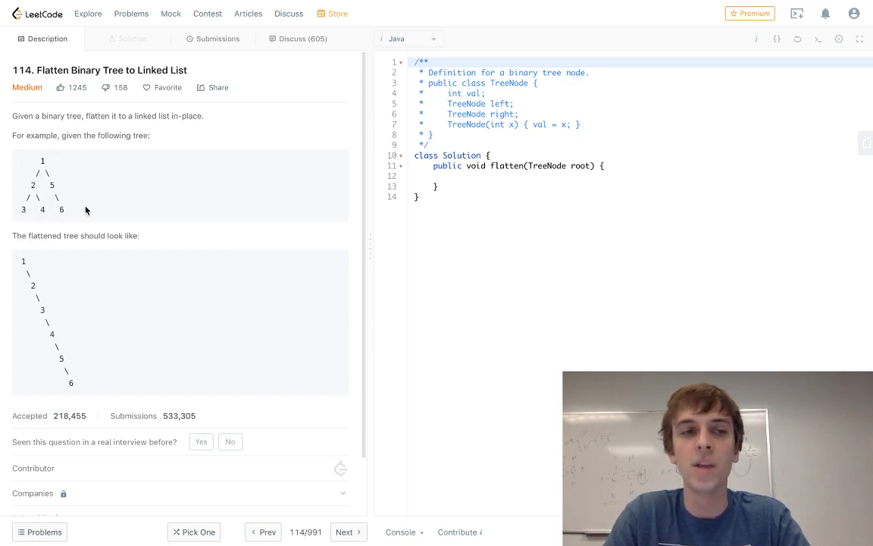
{"action": "mouse_move", "coordinate": [13, 192]}
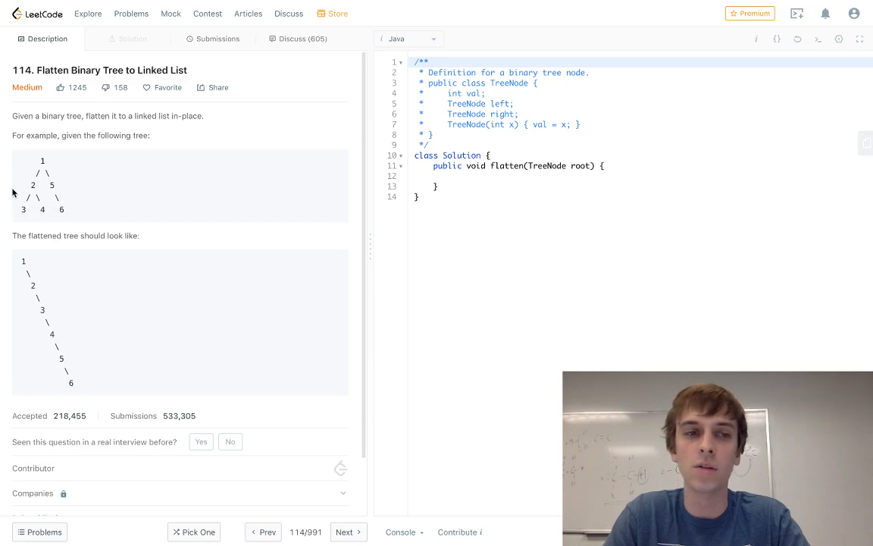
{"action": "mouse_move", "coordinate": [43, 158]}
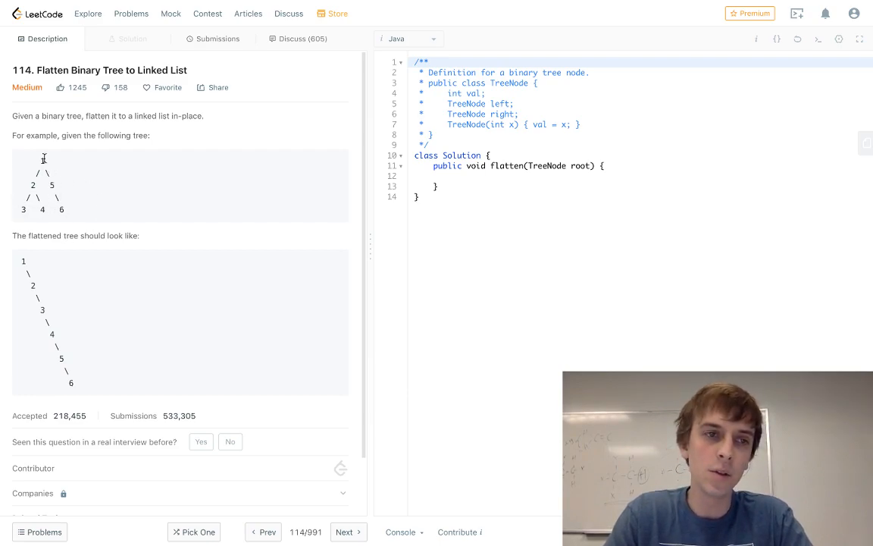
{"action": "mouse_move", "coordinate": [42, 167]}
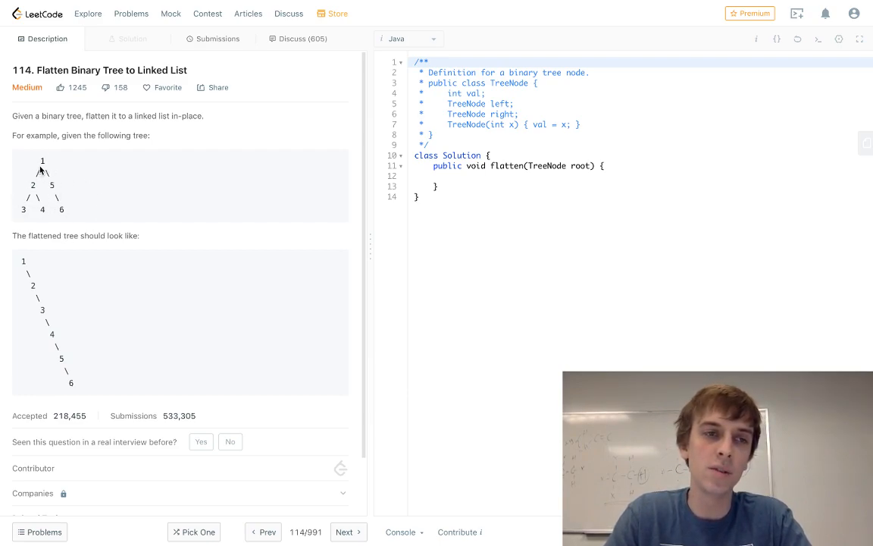
{"action": "mouse_move", "coordinate": [27, 196]}
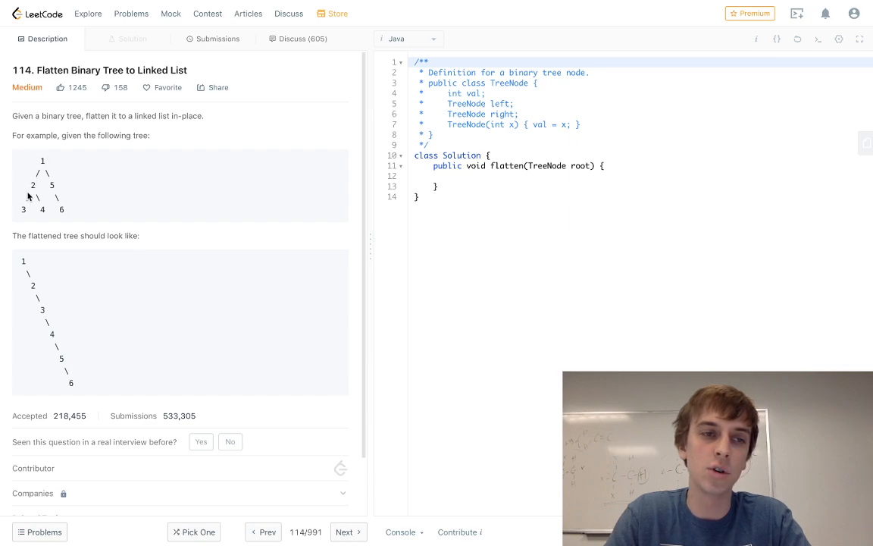
{"action": "mouse_move", "coordinate": [44, 307]}
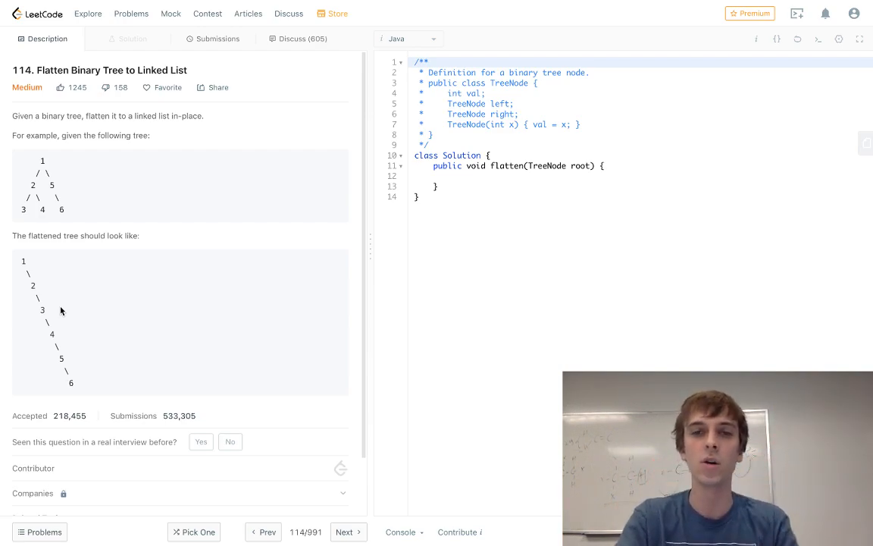
- Add 'if (root == null) return;' and create a TreeNode stack seeded with root
{"action": "type", "text": "if"}
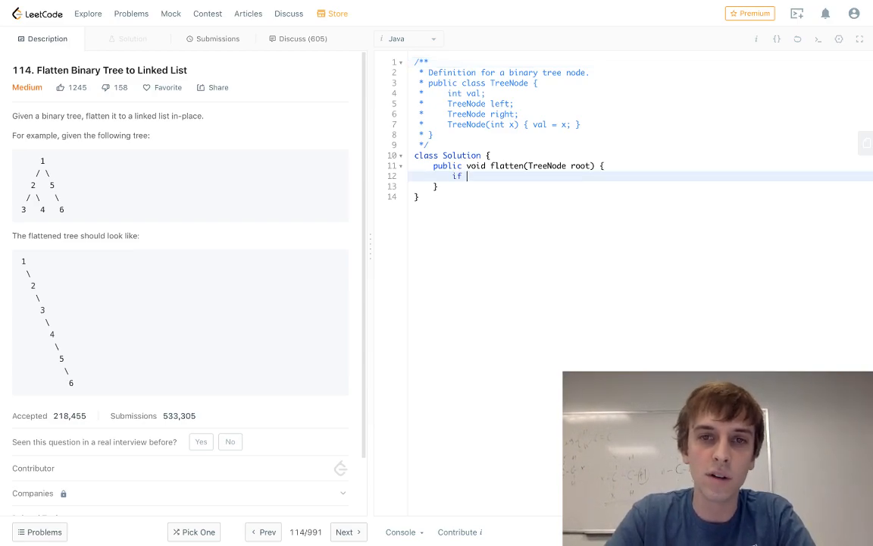
{"action": "type", "text": "(root == n"}
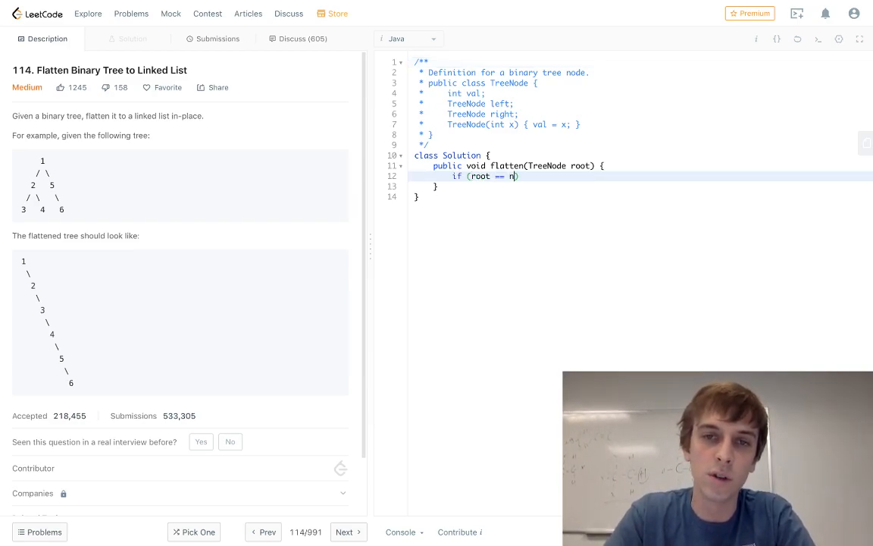
{"action": "type", "text": "ull) return;"}
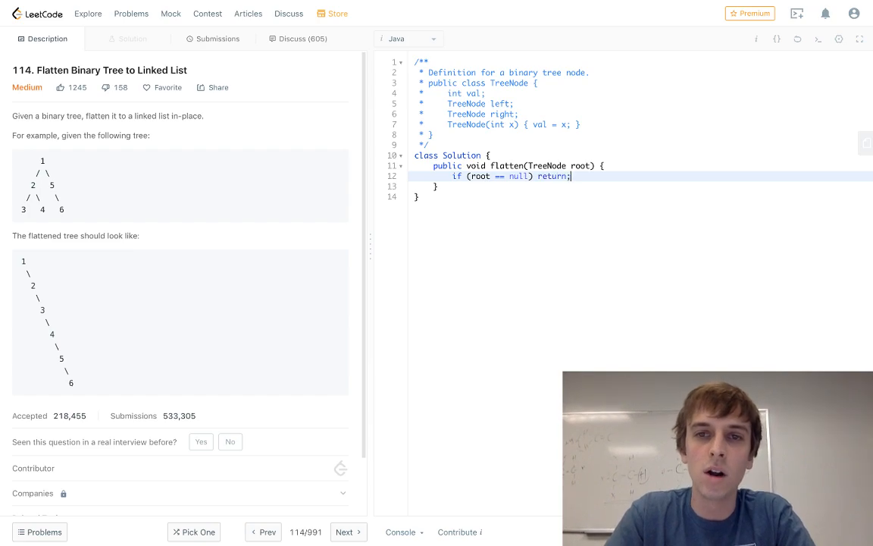
{"action": "key", "text": "Enter"}
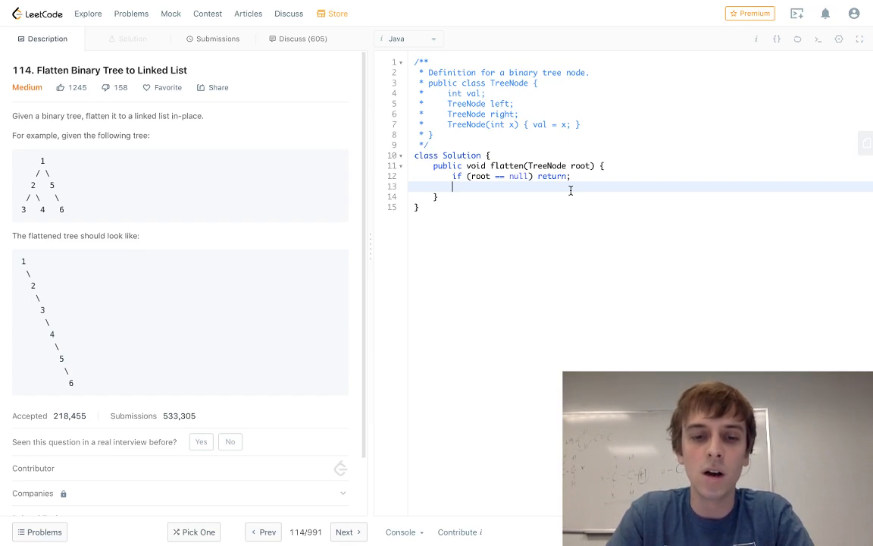
{"action": "type", "text": "Stack<Tre"}
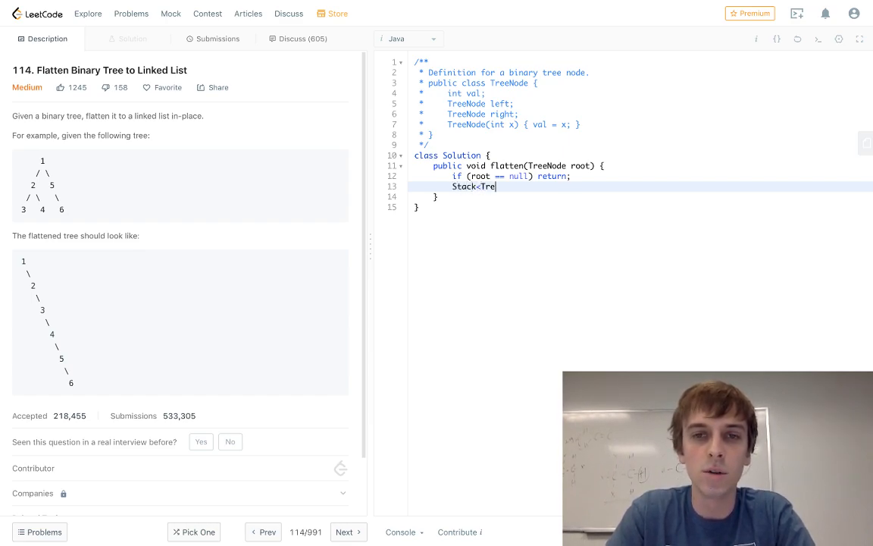
{"action": "type", "text": "eNode> stack = new Stack();"}
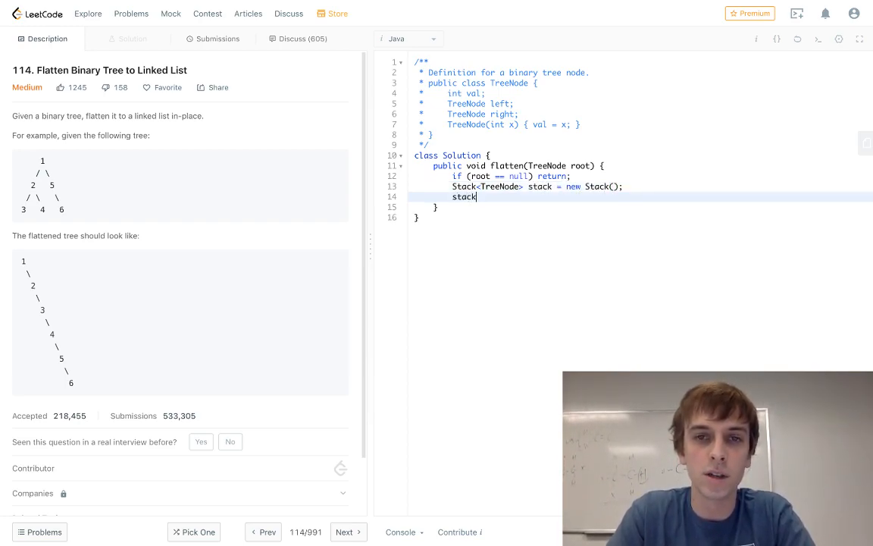
{"action": "type", "text": ".push(root);"}
{"action": "type", "text": "while (!"}
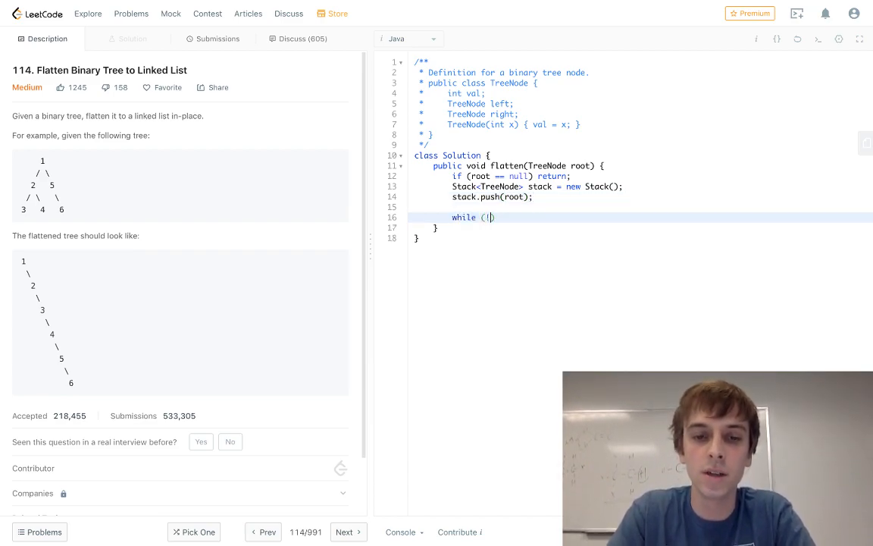
- Start a while(!stack.isEmpty()) loop that pops into current_node
{"action": "type", "text": "stack.si"}
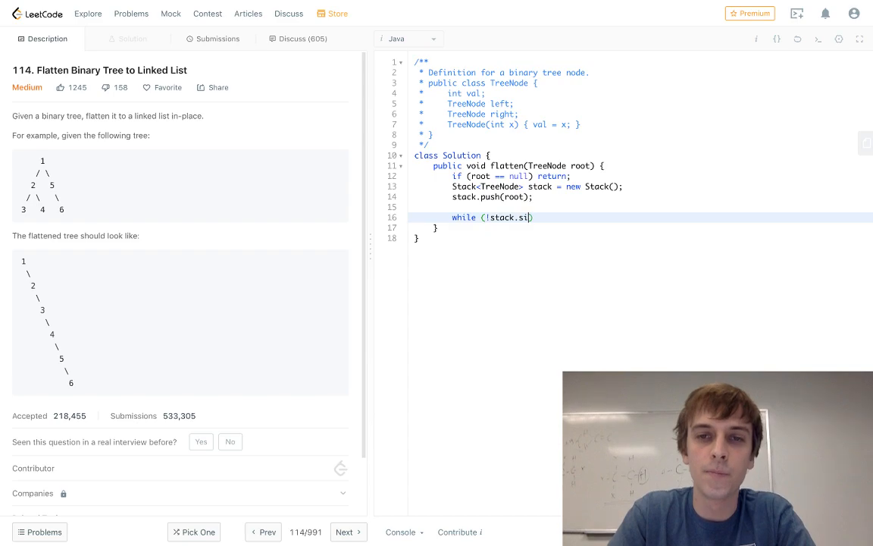
{"action": "type", "text": "sEmpty()"}
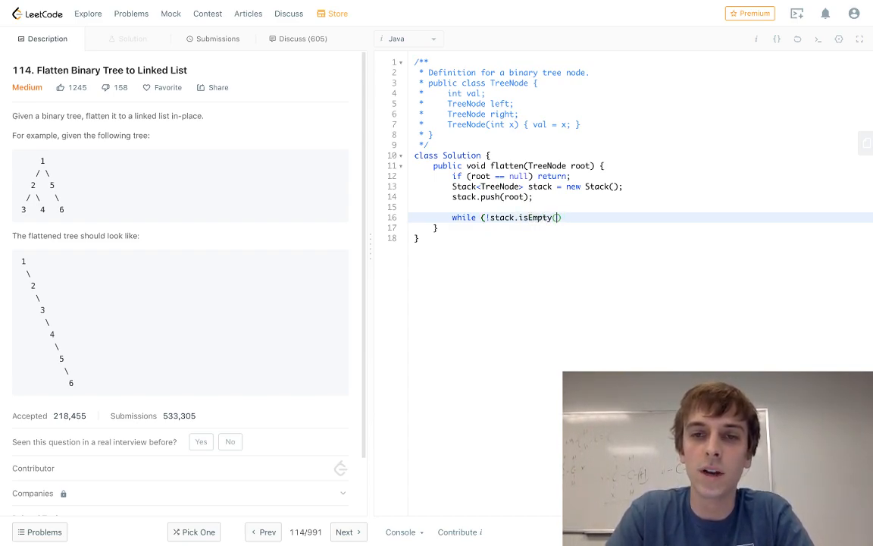
{"action": "type", "text": ") {"}
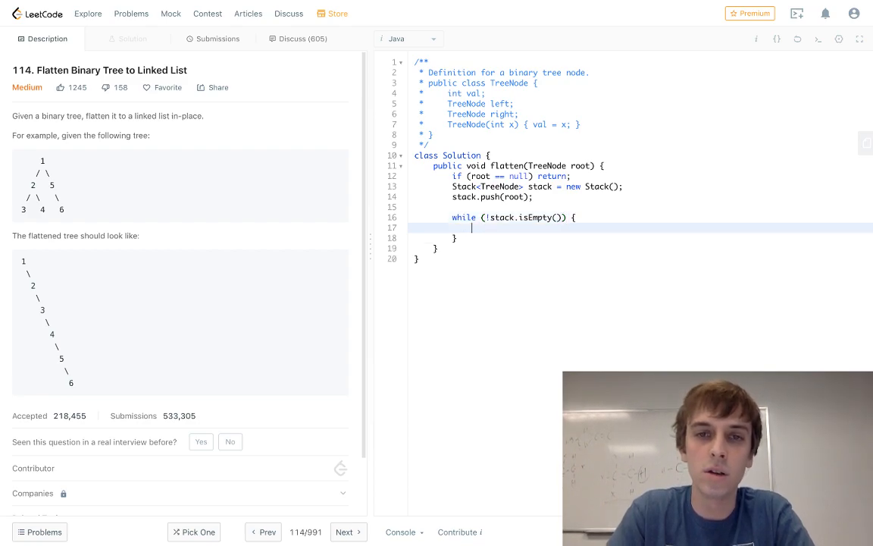
{"action": "type", "text": "TreeNode current_node"}
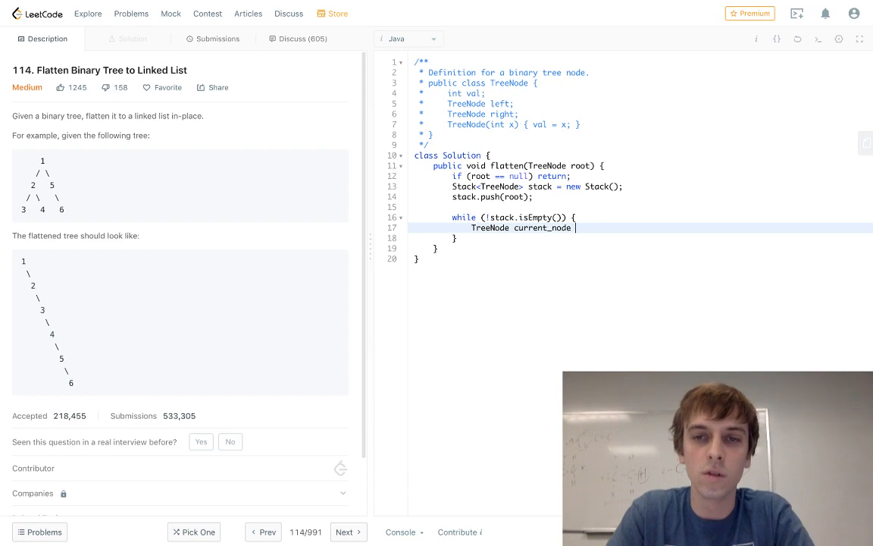
{"action": "type", "text": "= stack.pop();"}
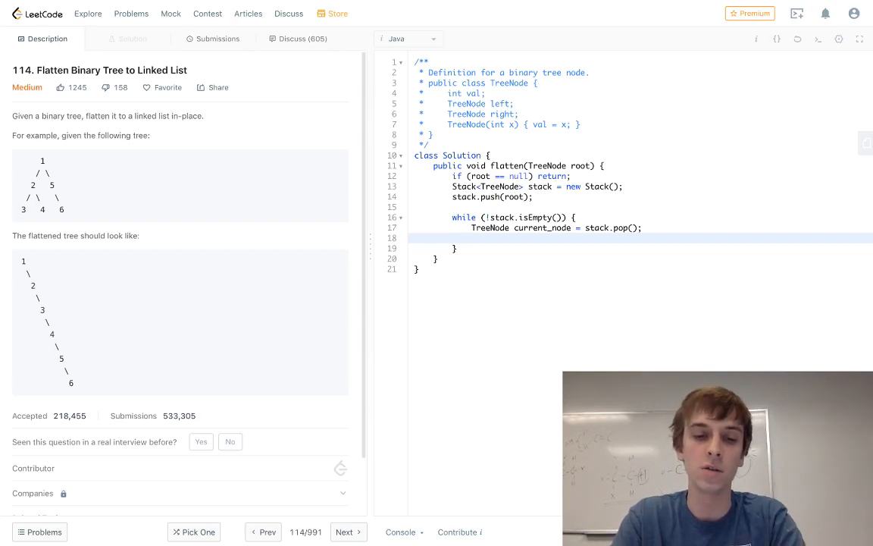
- Inside the loop, push current_node.right onto the stack when it is not null
{"action": "type", "text": "stack"}
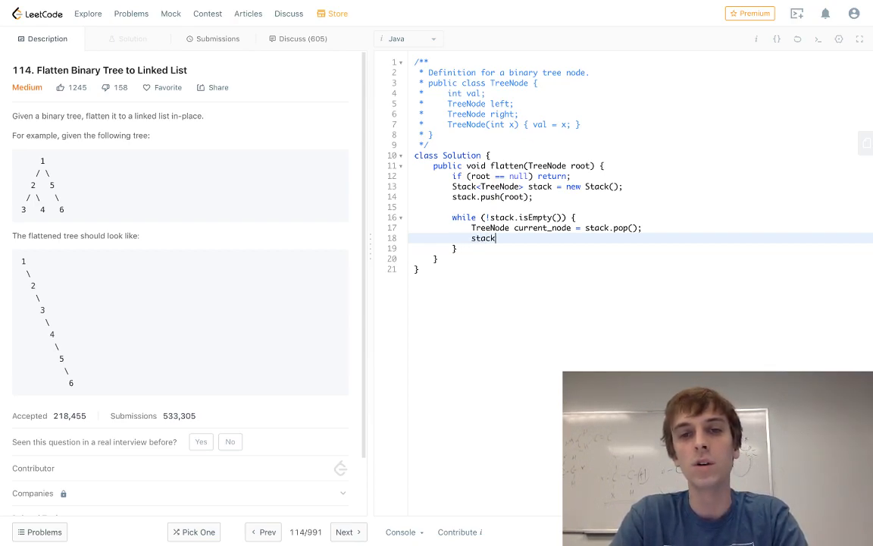
{"action": "type", "text": "if (current_node.right )"}
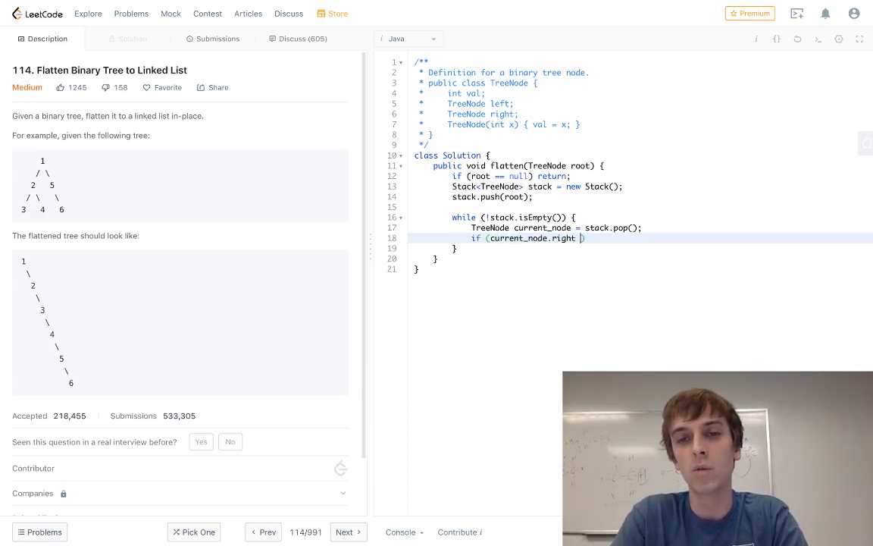
{"action": "type", "text": "!= null)"}
{"action": "type", "text": "stack.push"}
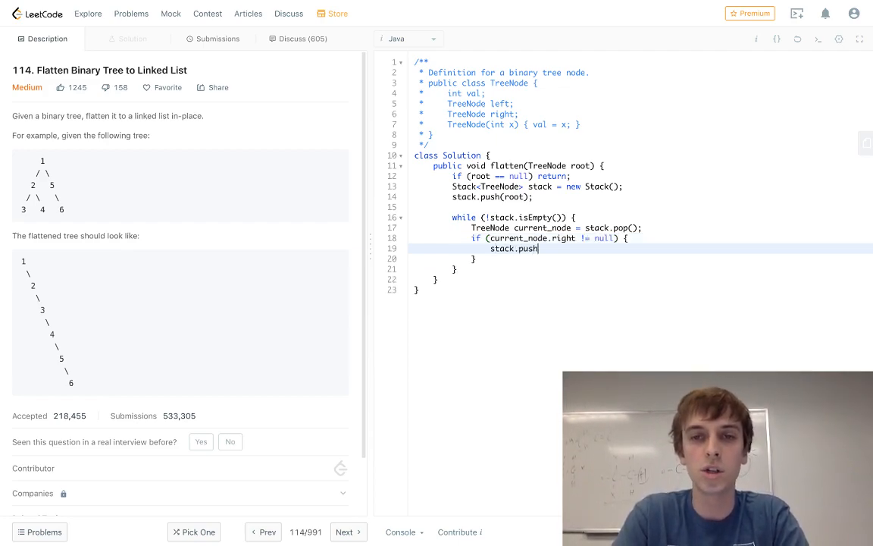
{"action": "type", "text": "(current_)"}
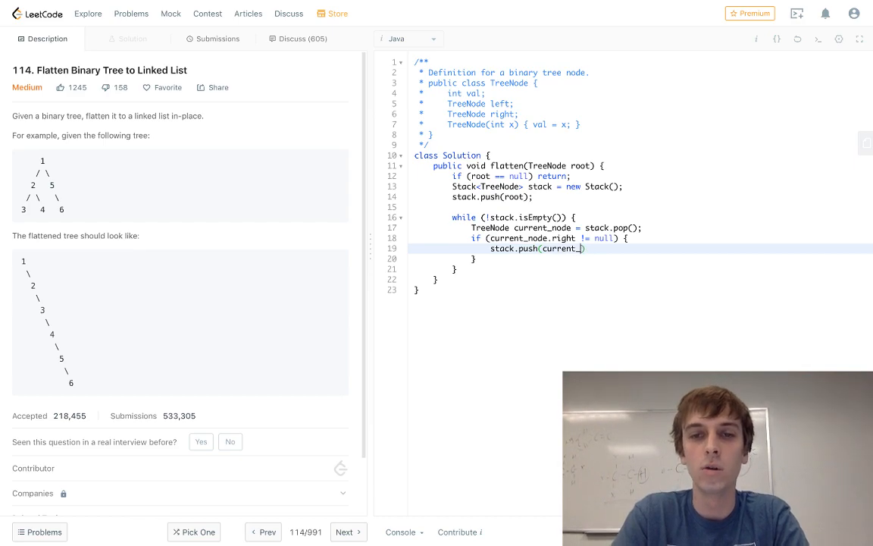
{"action": "type", "text": "node.right);"}
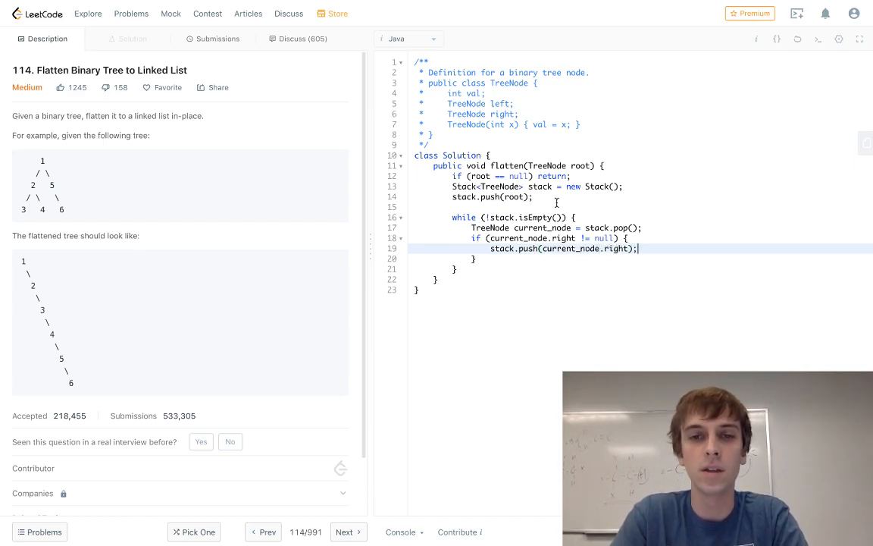
- Add 'if (current_node.left != null) { stack.push(current_node.left); }' after the right-child check
{"action": "type", "text": "if (curre)"}
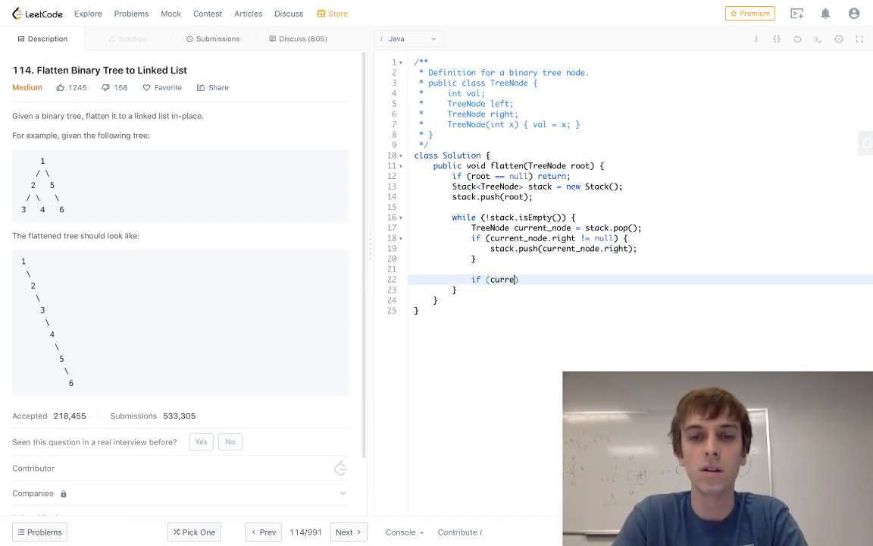
{"action": "type", "text": "nt_node.ri"}
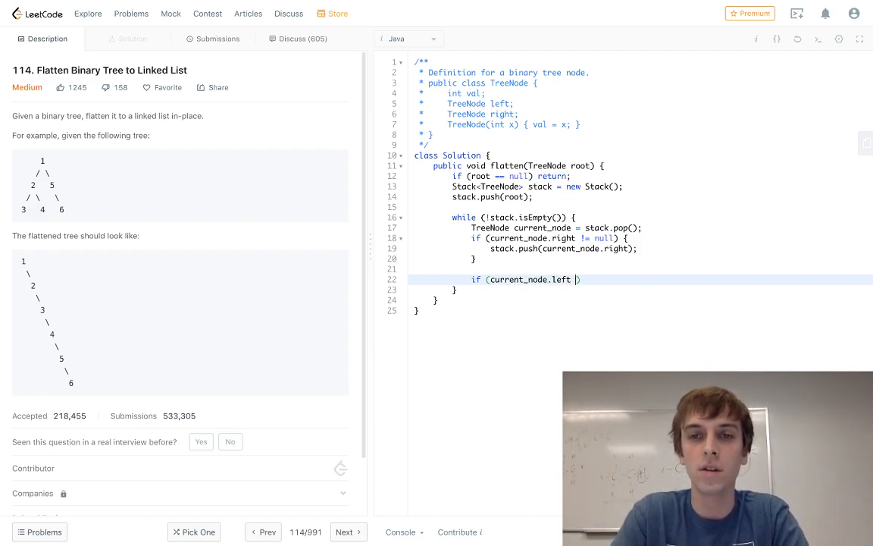
{"action": "type", "text": "!= null) {"}
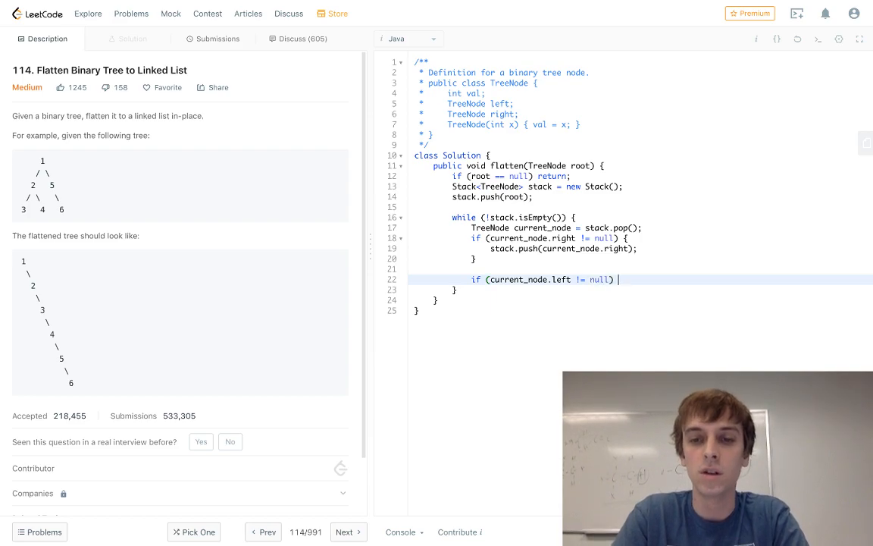
{"action": "type", "text": "{"}
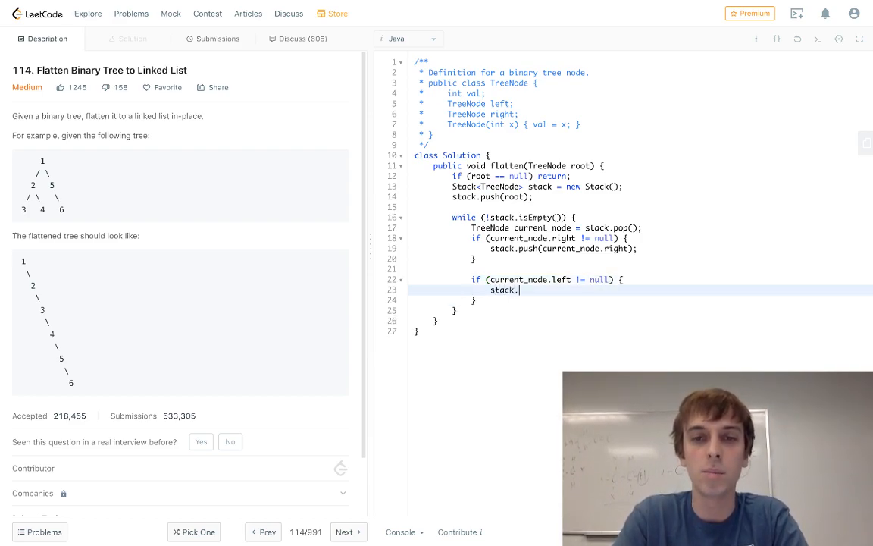
{"action": "type", "text": "push(current_node.left);"}
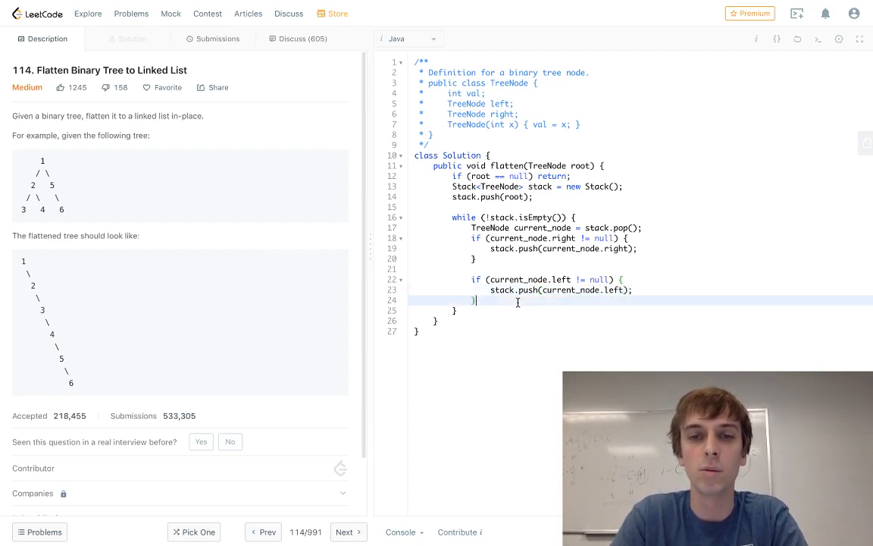
{"action": "key", "text": "enter"}
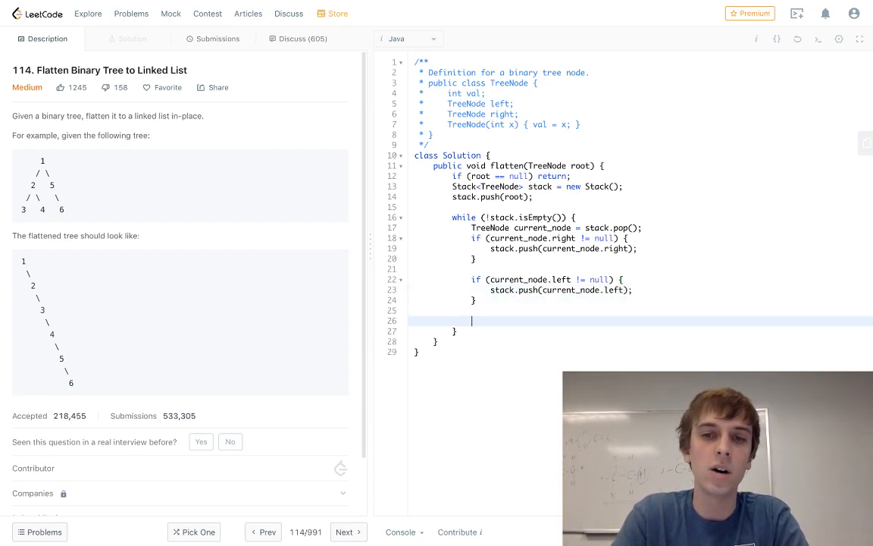
- Add 'if (!stack.isEmpty()) { current_node.right = stack.peek(); }' inside the loop
{"action": "type", "text": "if ("}
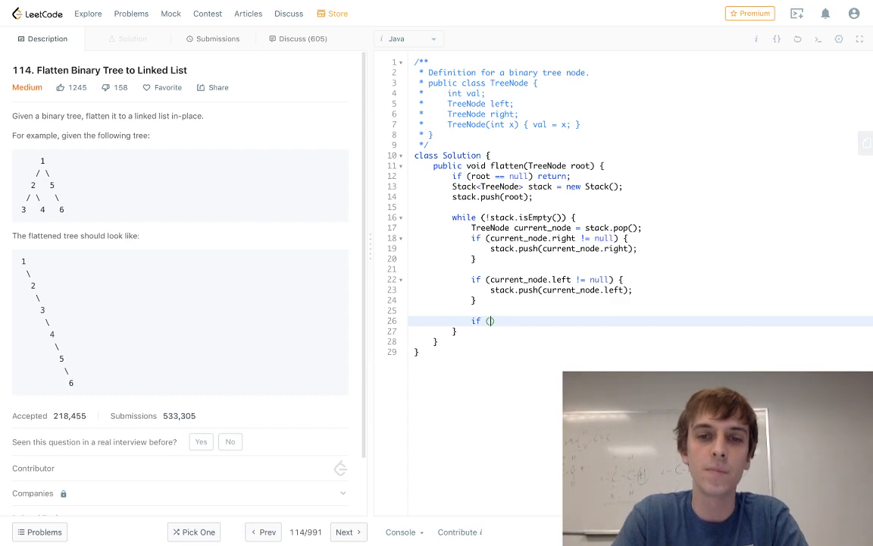
{"action": "type", "text": "!stack."}
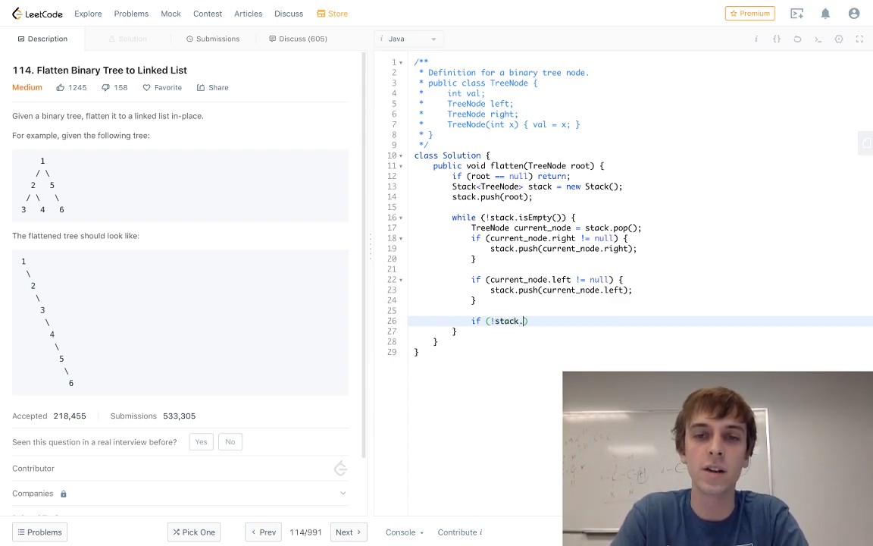
{"action": "type", "text": "isEmpty("}
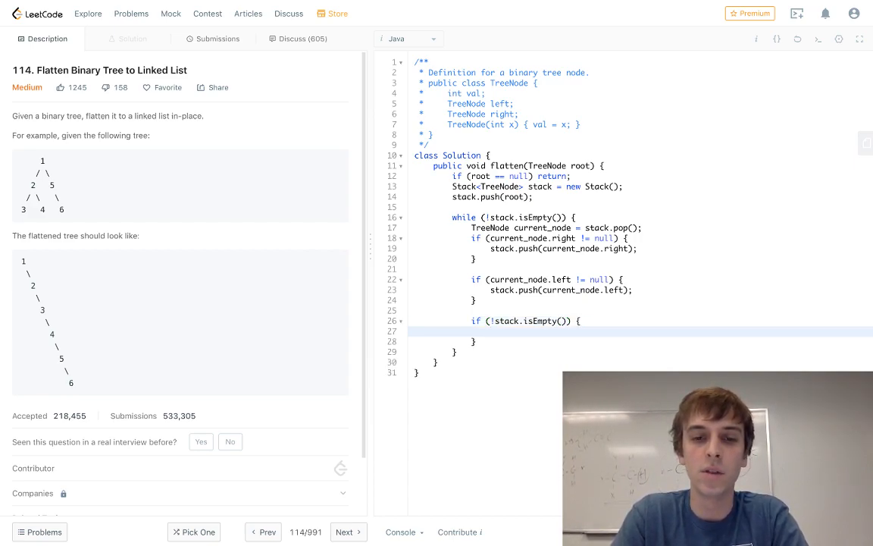
{"action": "type", "text": "current_node.right = stack.p"}
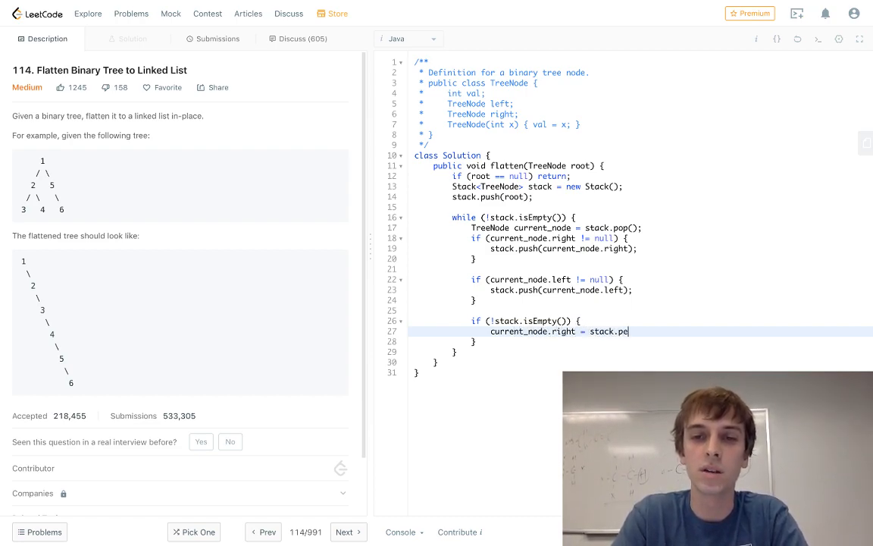
{"action": "type", "text": "ek();"}
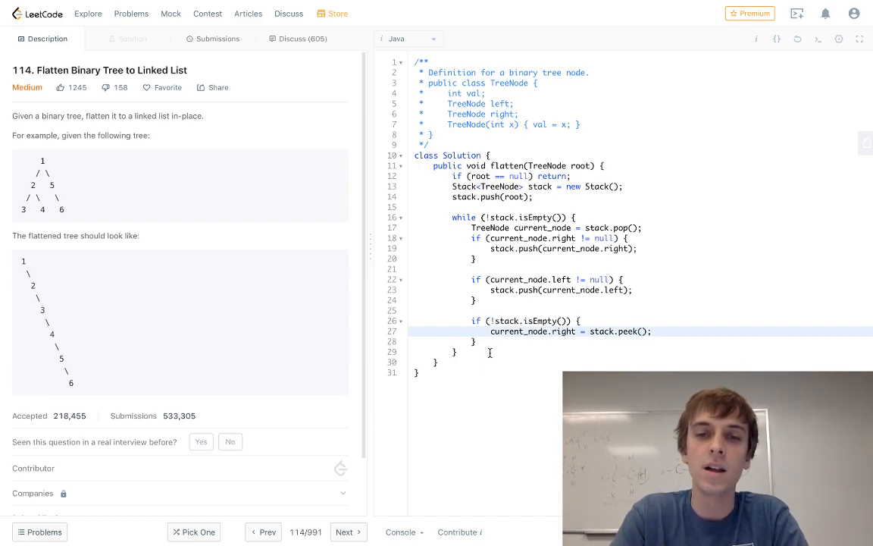
{"action": "left_click", "coordinate": [476, 341]}
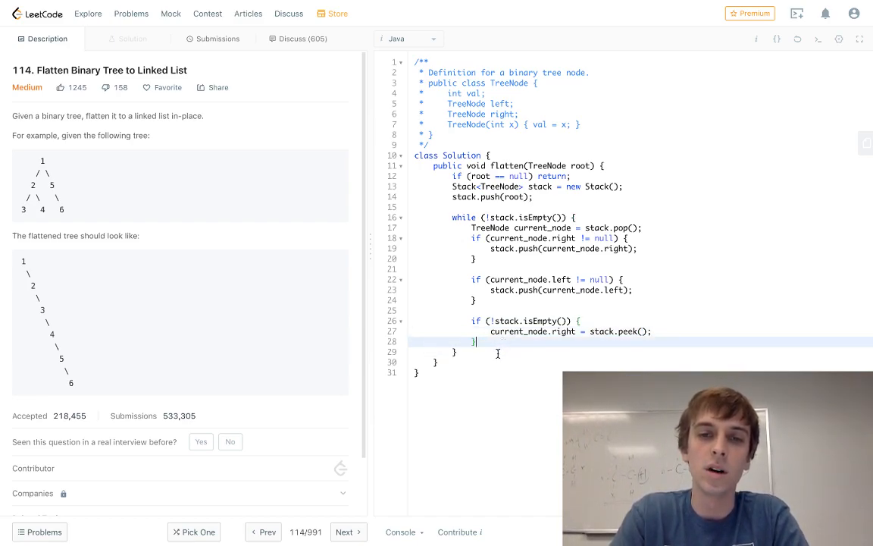
- Set 'current_node.left = null;' after the peek check
{"action": "type", "text": "current_node."}
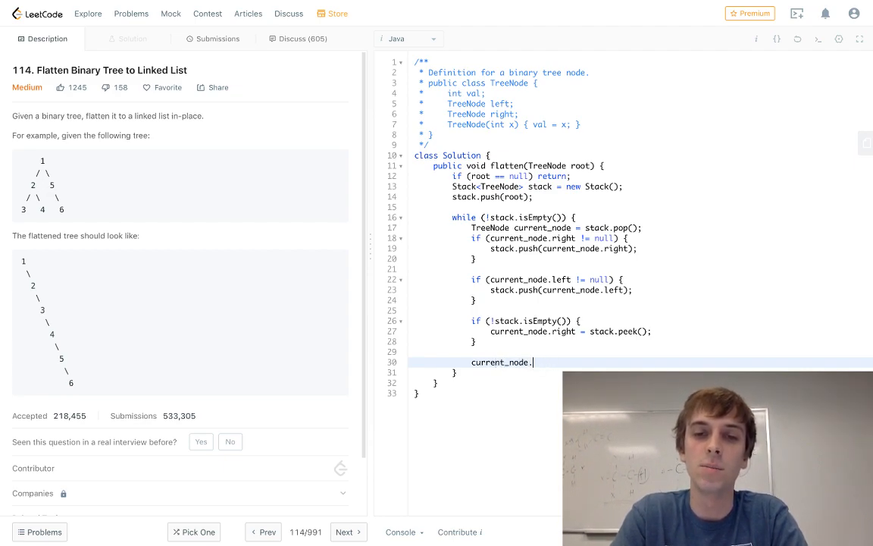
{"action": "type", "text": "left = nu"}
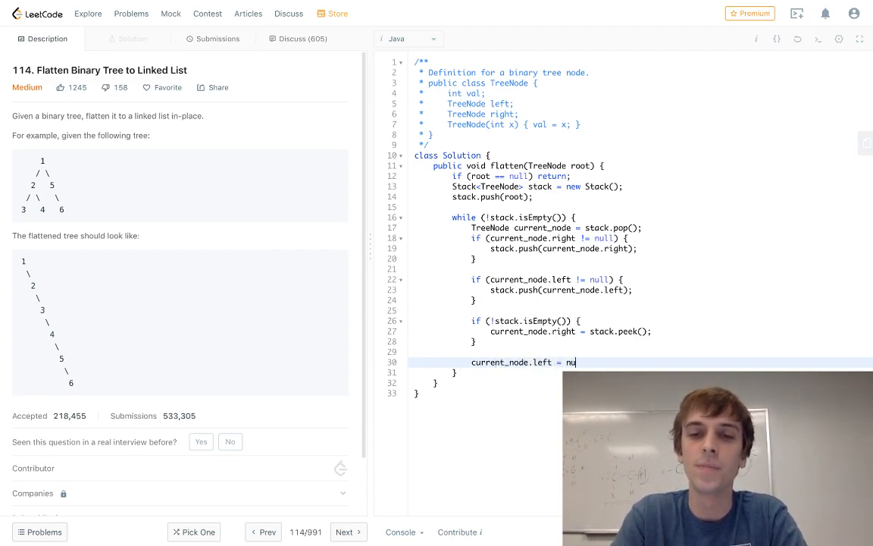
{"action": "type", "text": "ll;"}
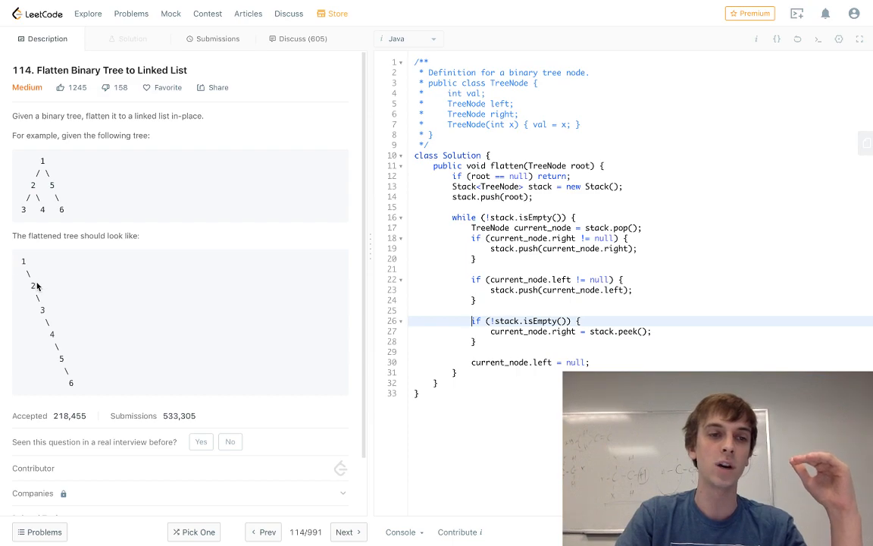
{"action": "mouse_move", "coordinate": [394, 218]}
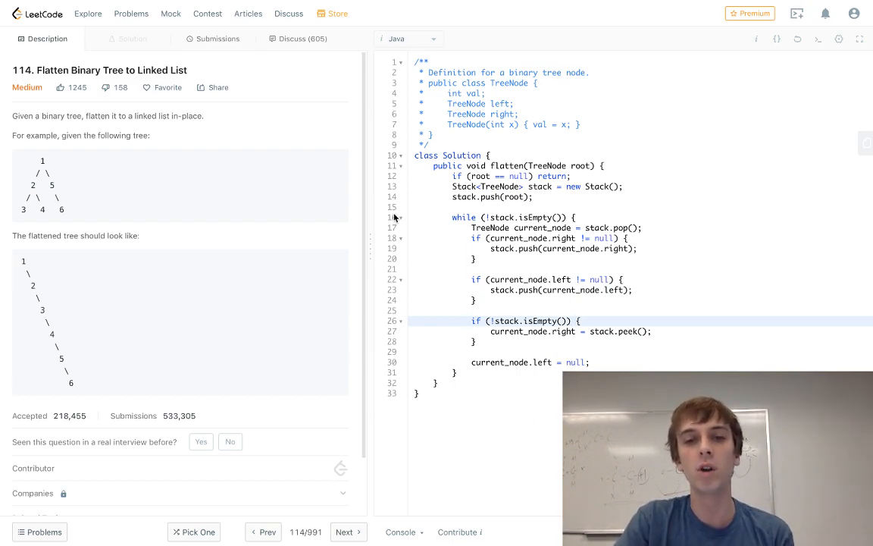
{"action": "left_click", "coordinate": [595, 320]}
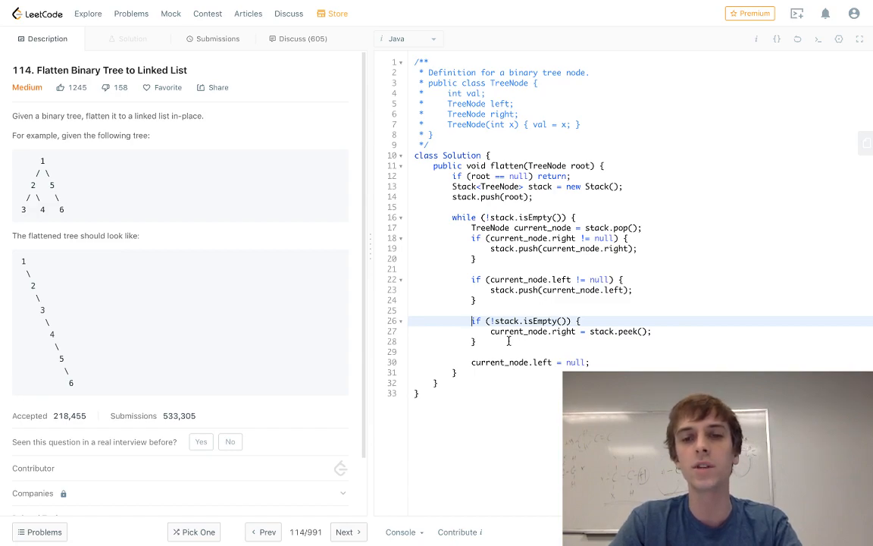
{"action": "left_click", "coordinate": [491, 332]}
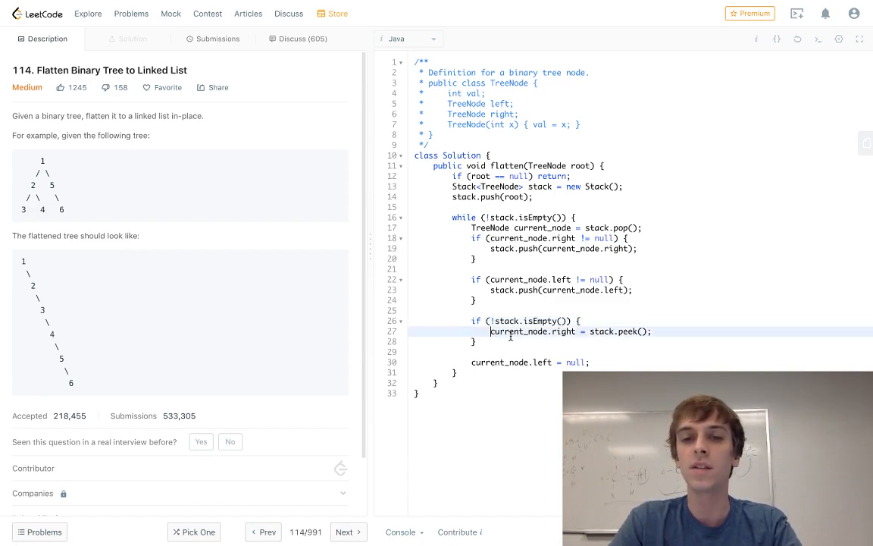
{"action": "left_click", "coordinate": [471, 351]}
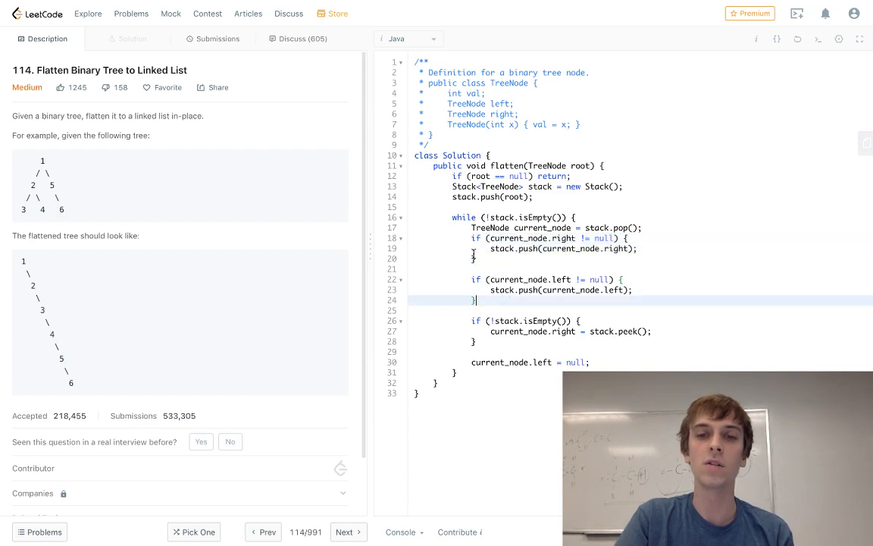
{"action": "left_click", "coordinate": [473, 321]}
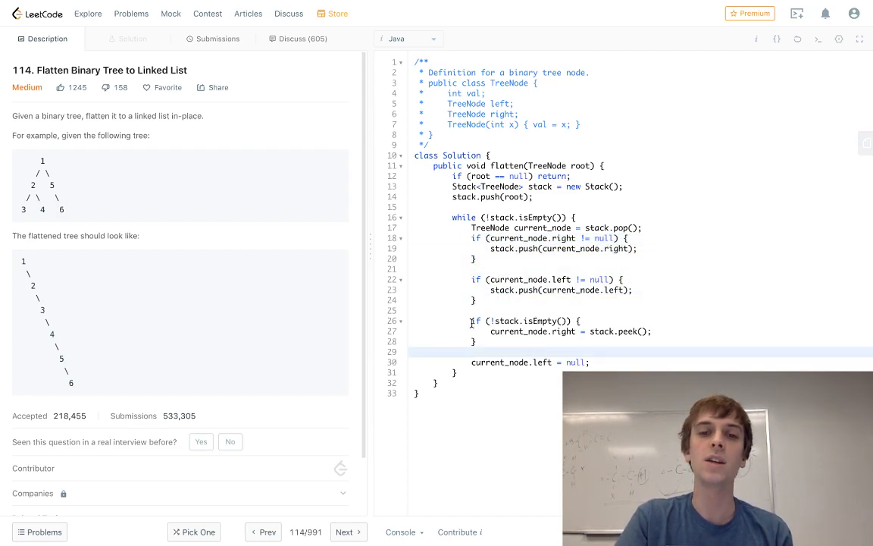